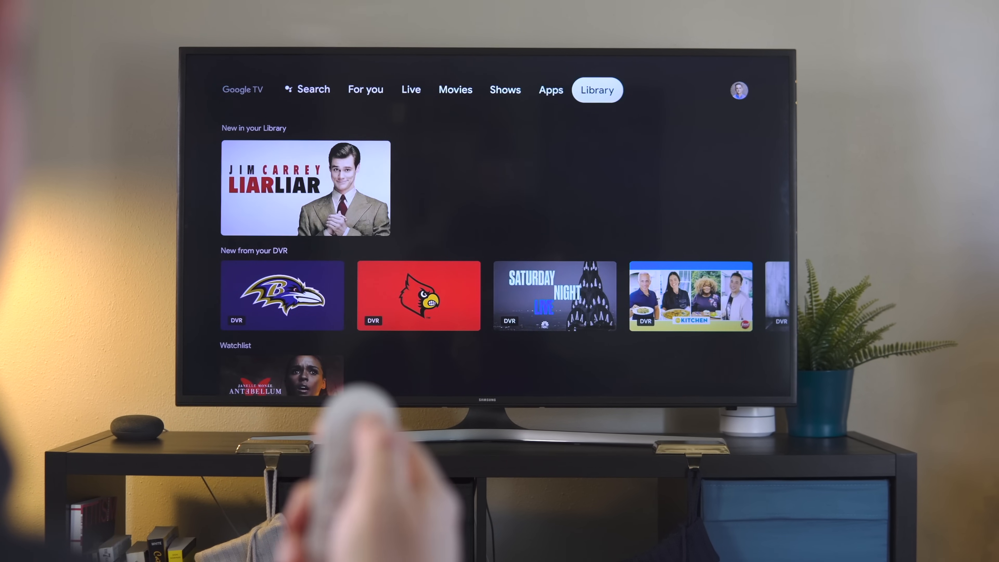
Step: From the profile menu's Settings, reach Set up remote buttons and add a TV as a device
click(739, 92)
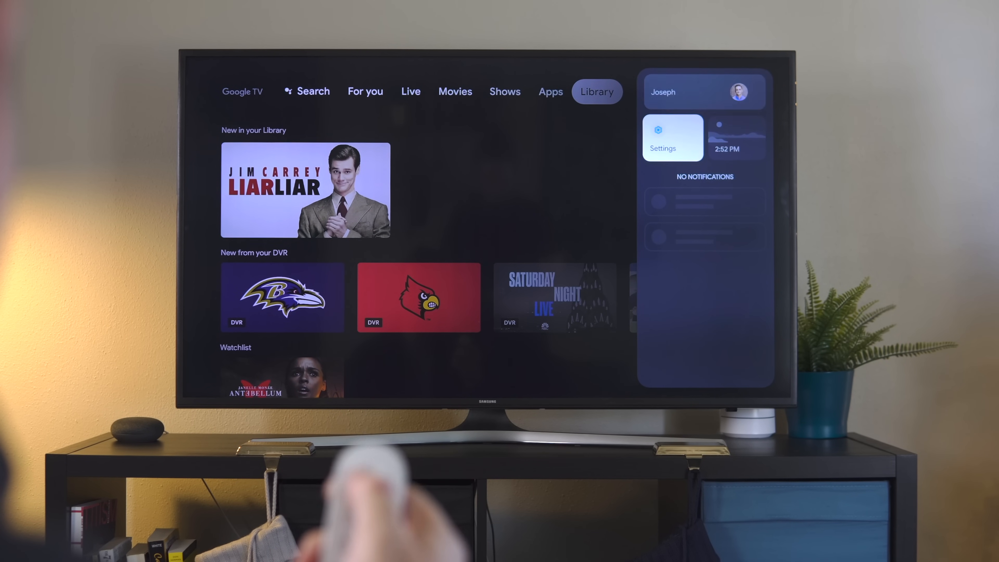
click(674, 138)
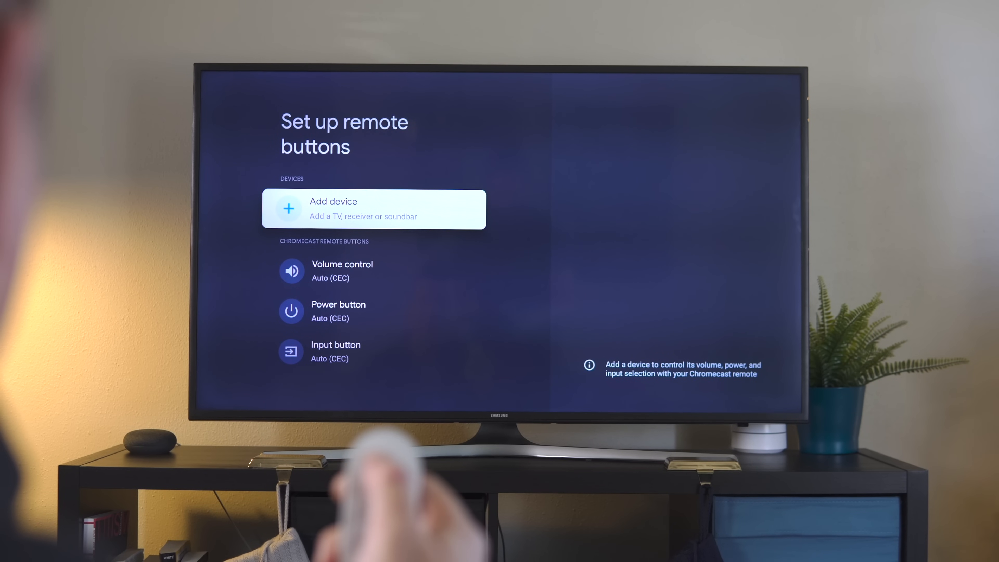
click(353, 209)
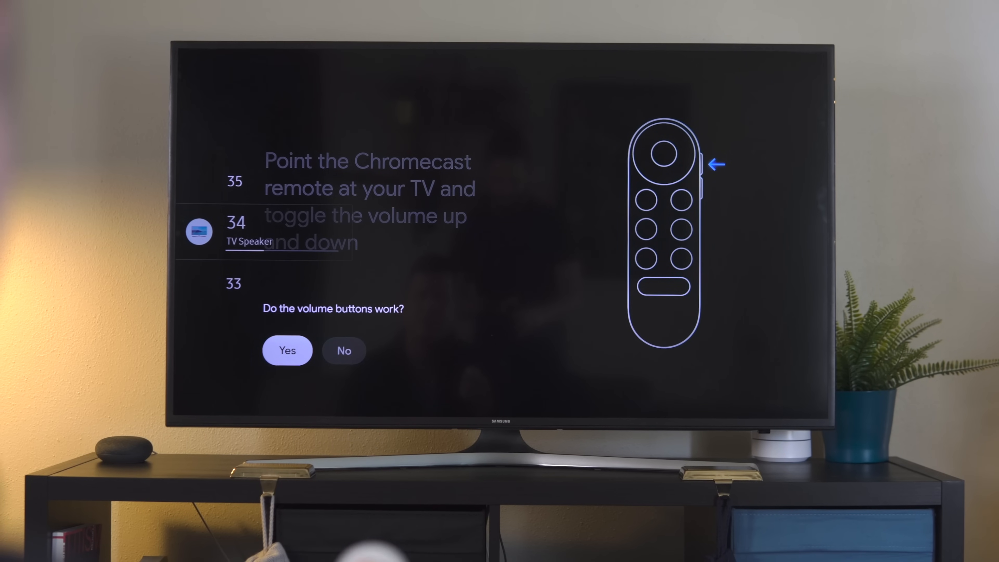
Step: Answer Yes that the volume buttons change the Samsung TV's speaker volume
click(288, 351)
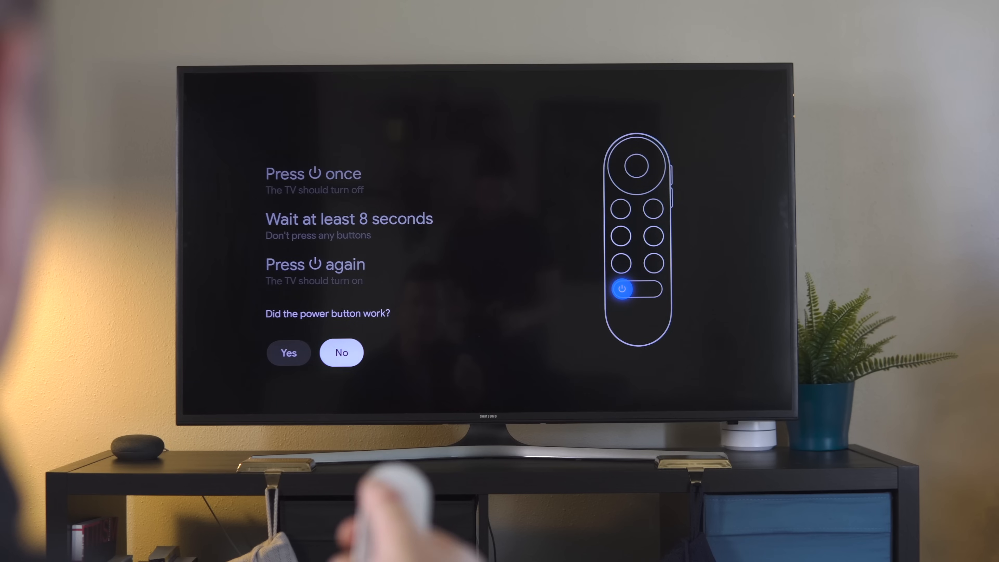
Step: Answer Yes that the power button turned the Samsung TV off and back on
click(289, 352)
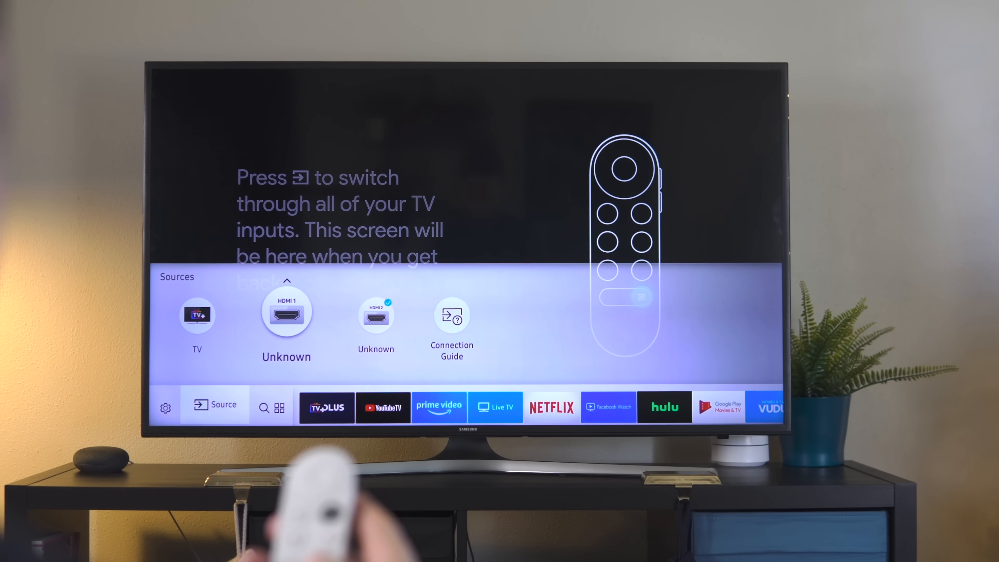
Step: Cycle the TV input away and back, confirm Input works, and finish with Volume, Power, Input checked
click(287, 318)
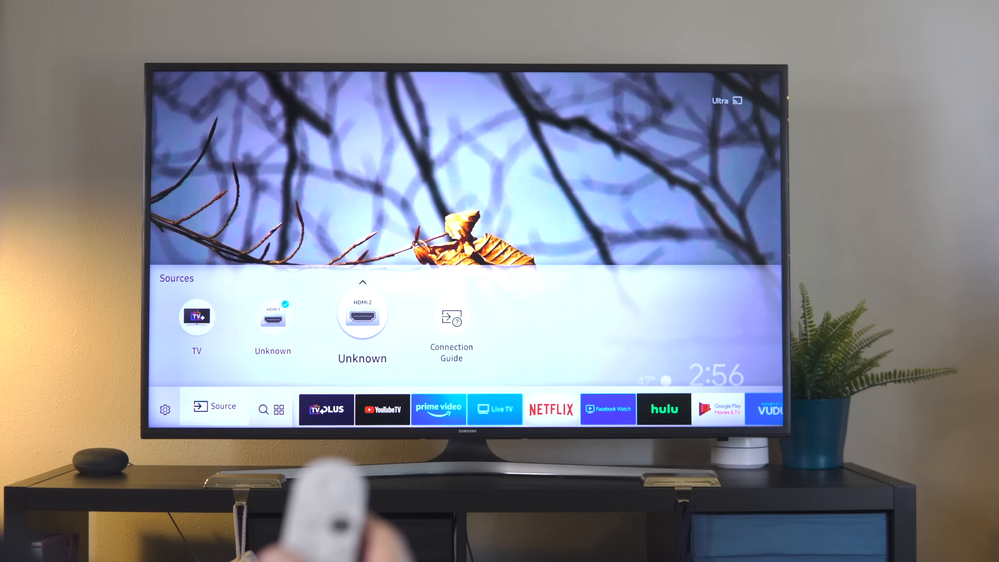
click(363, 316)
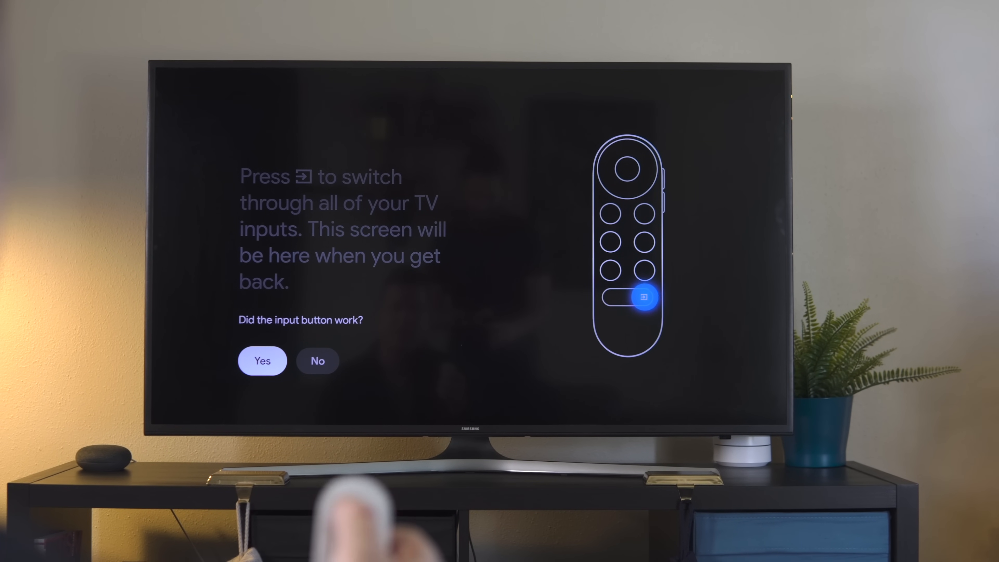
click(262, 361)
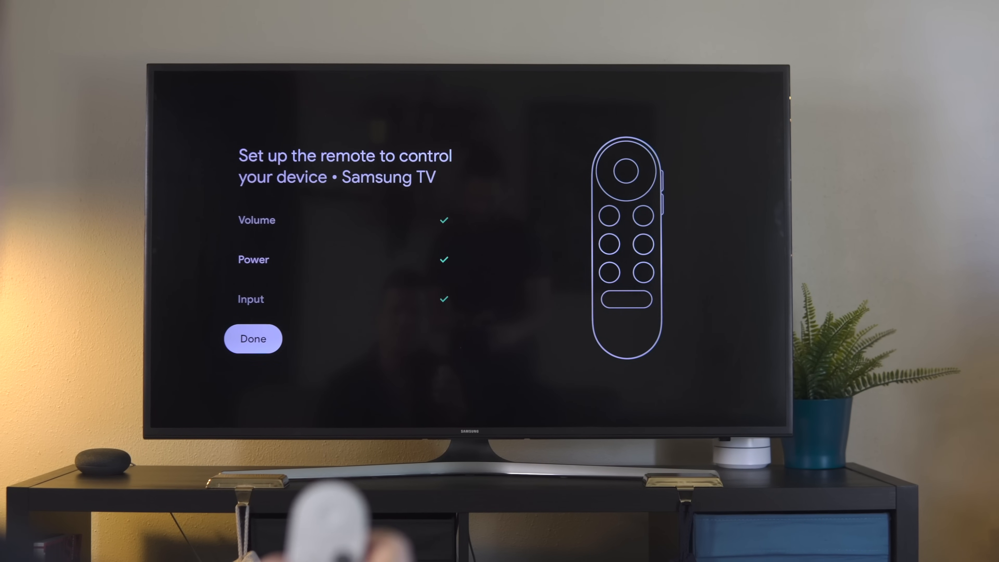
click(253, 338)
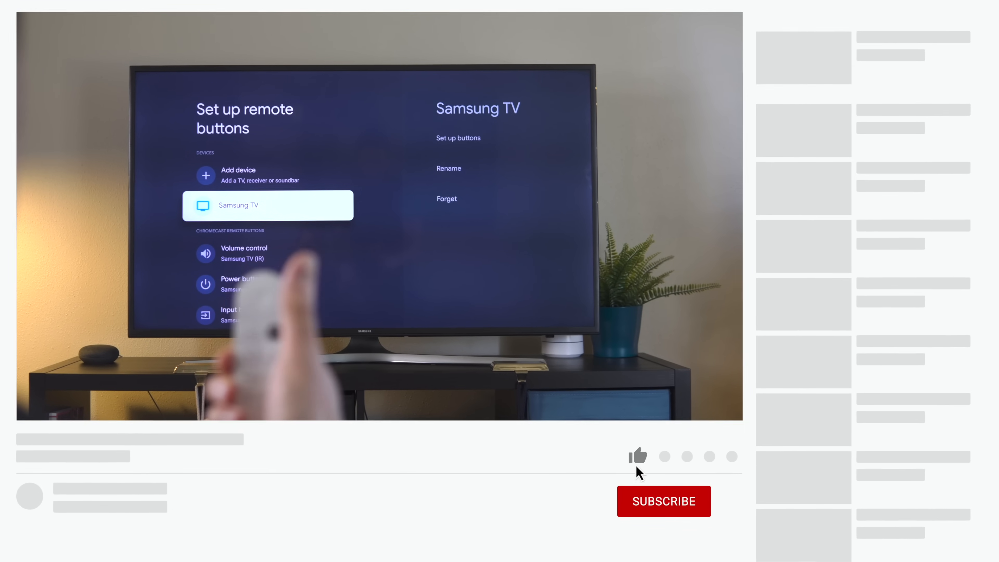
Step: Like the YouTube video and subscribe to its channel
click(637, 459)
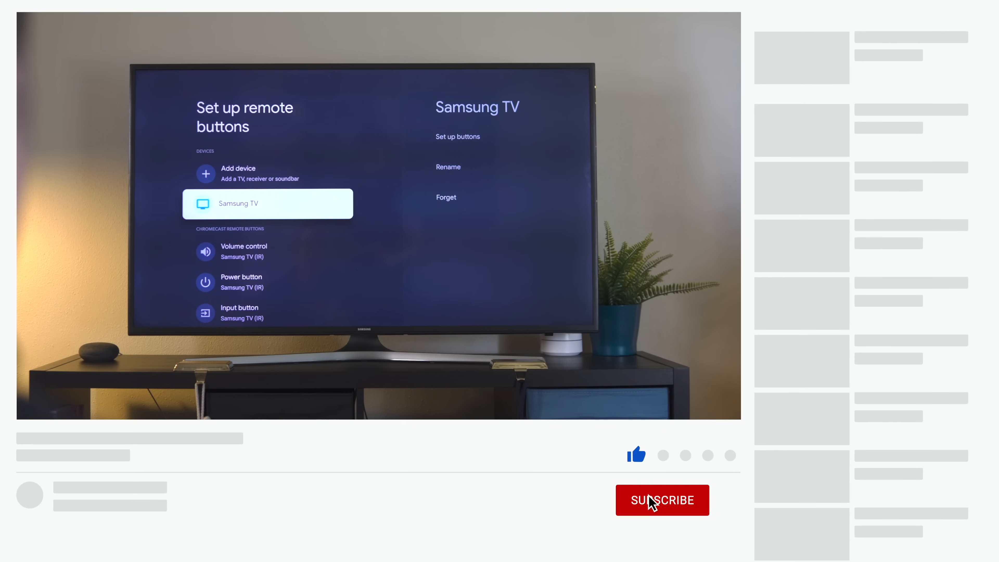
click(653, 501)
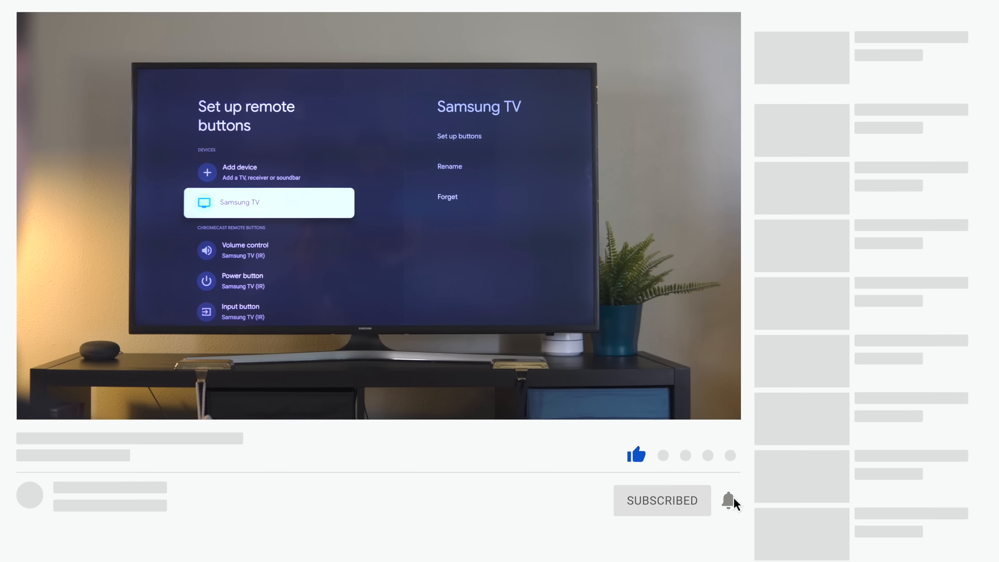